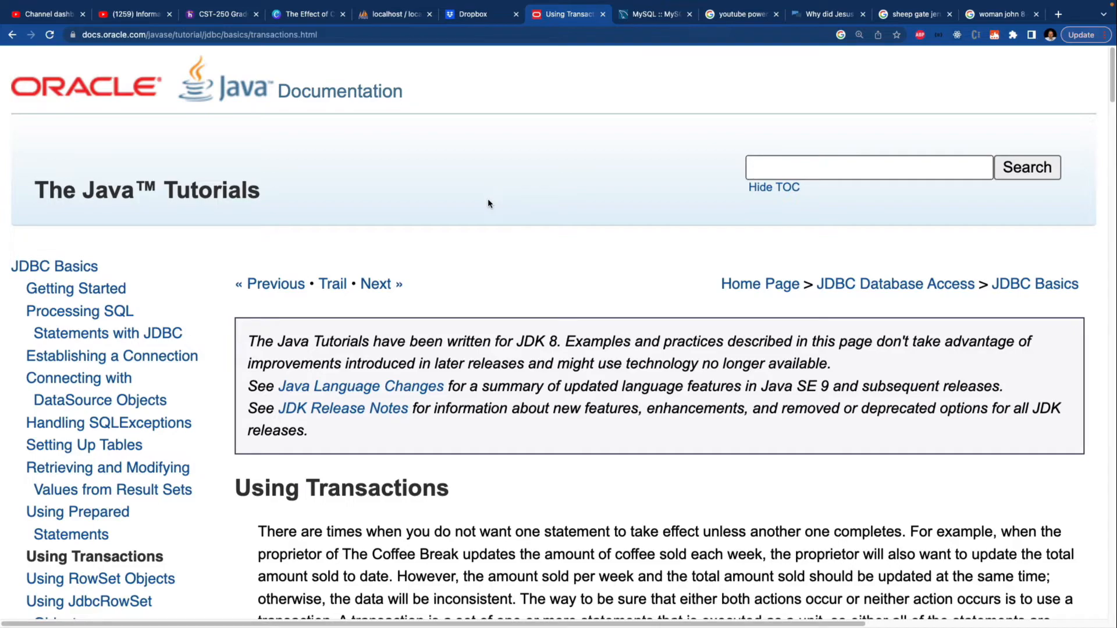
Scroll to the updateCoffeeSales example and highlight its update and commit statements
{"action": "scroll", "scroll_direction": "down", "scroll_amount": 3}
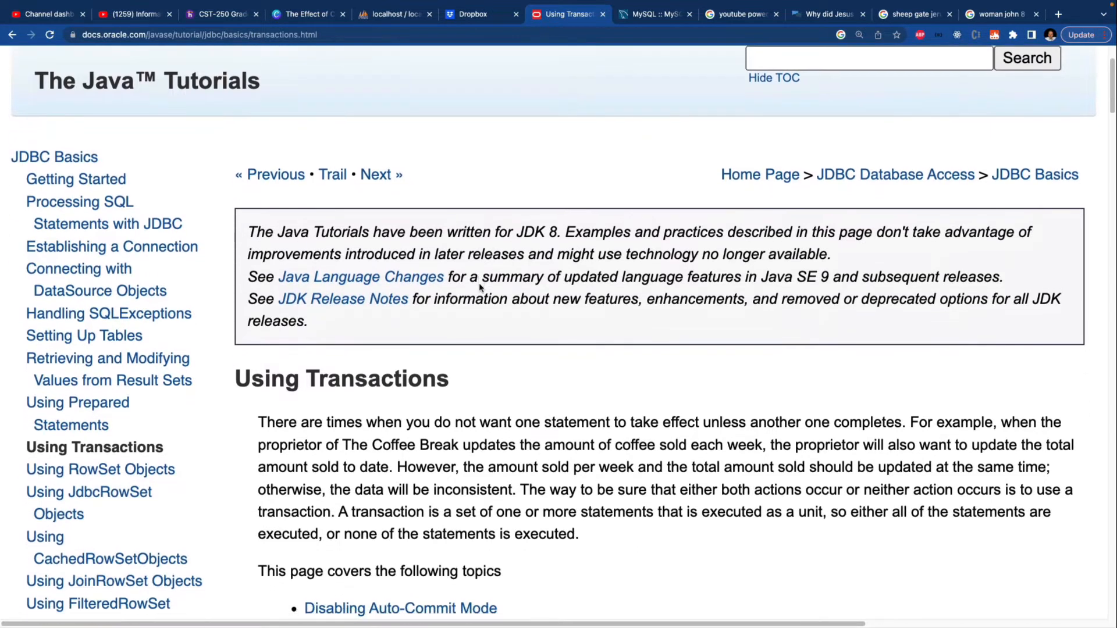
{"action": "scroll", "scroll_direction": "down", "scroll_amount": 3}
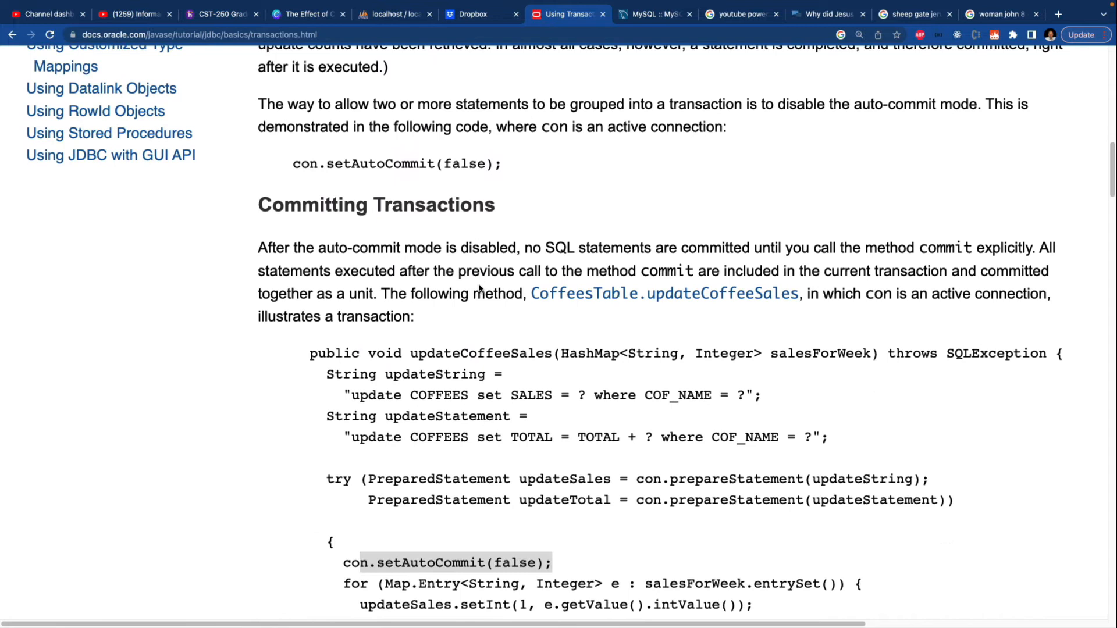
{"action": "scroll", "scroll_direction": "down", "scroll_amount": 3}
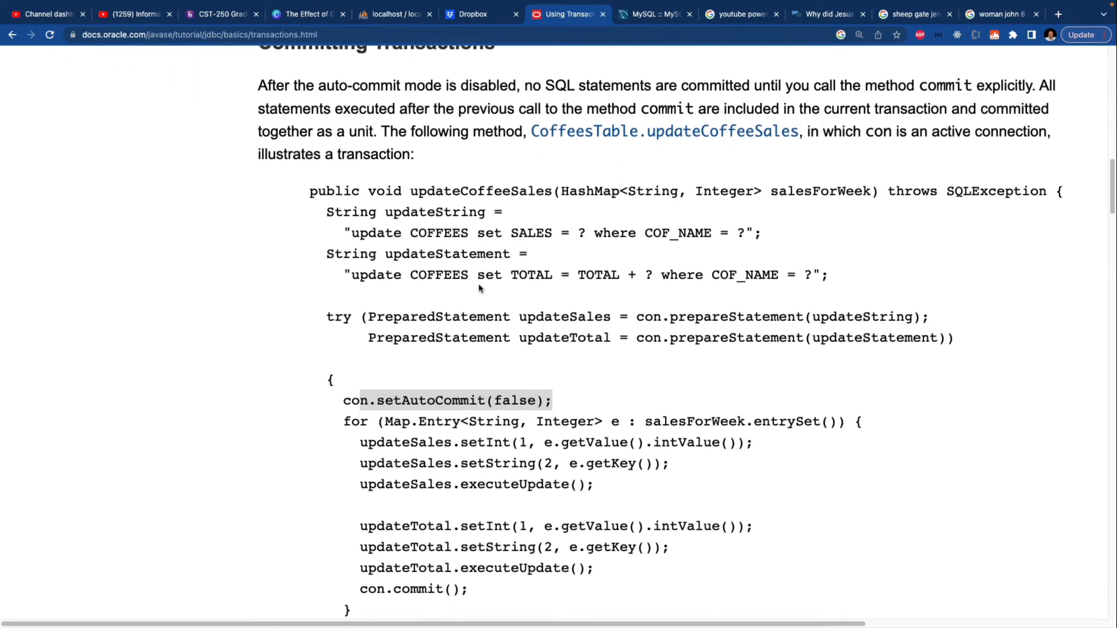
{"action": "scroll", "scroll_direction": "down", "scroll_amount": 3}
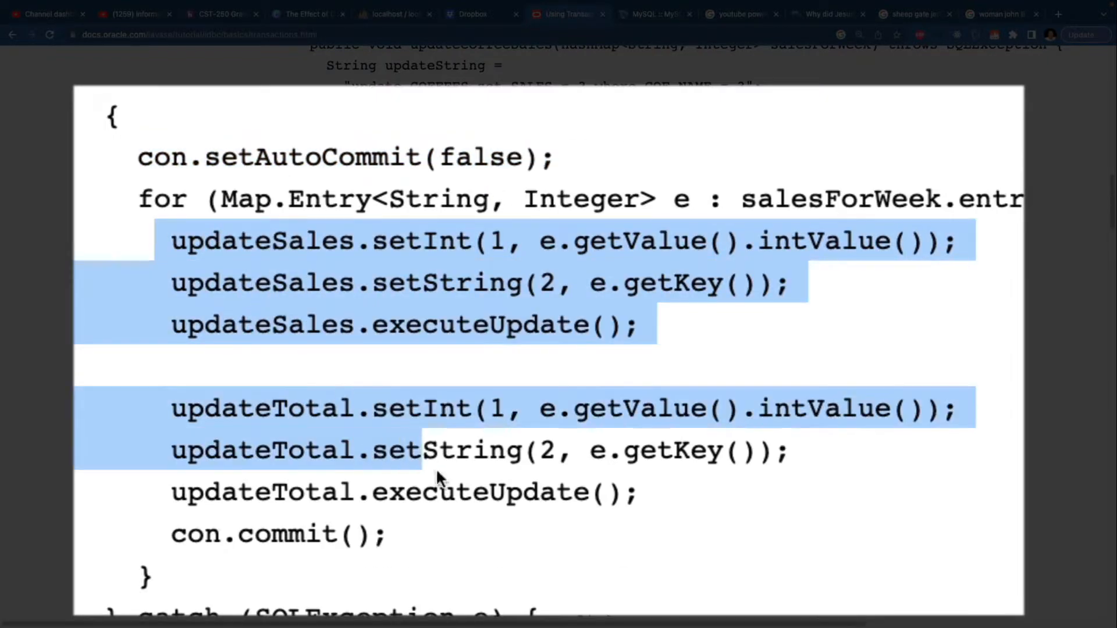
{"action": "left_click_drag", "start_coordinate": [438, 477], "coordinate": [385, 534]}
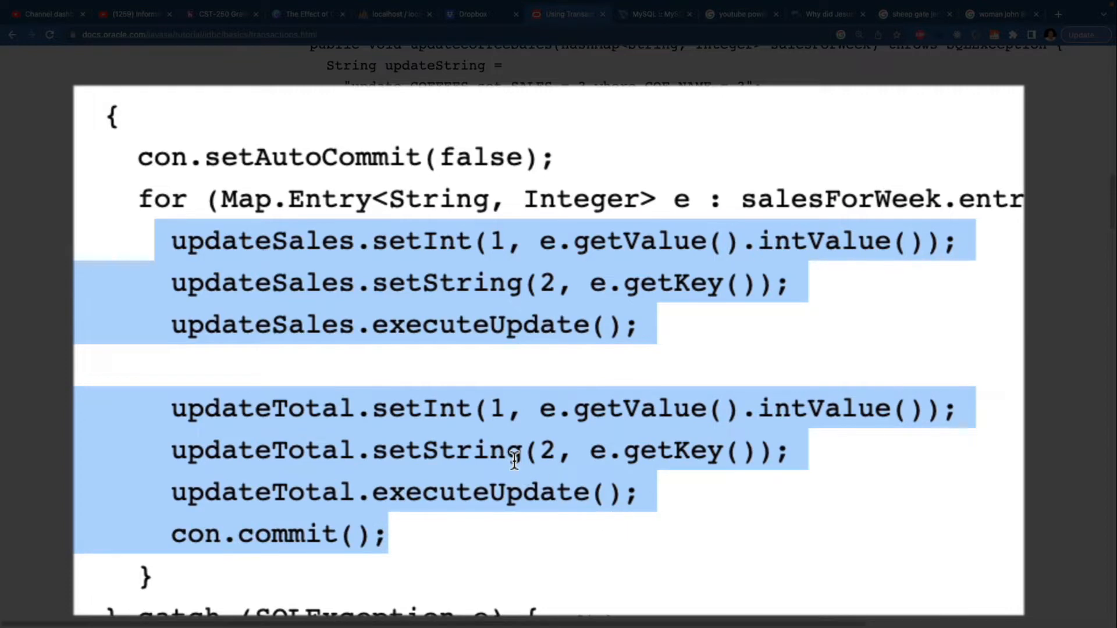
{"action": "mouse_move", "coordinate": [328, 536]}
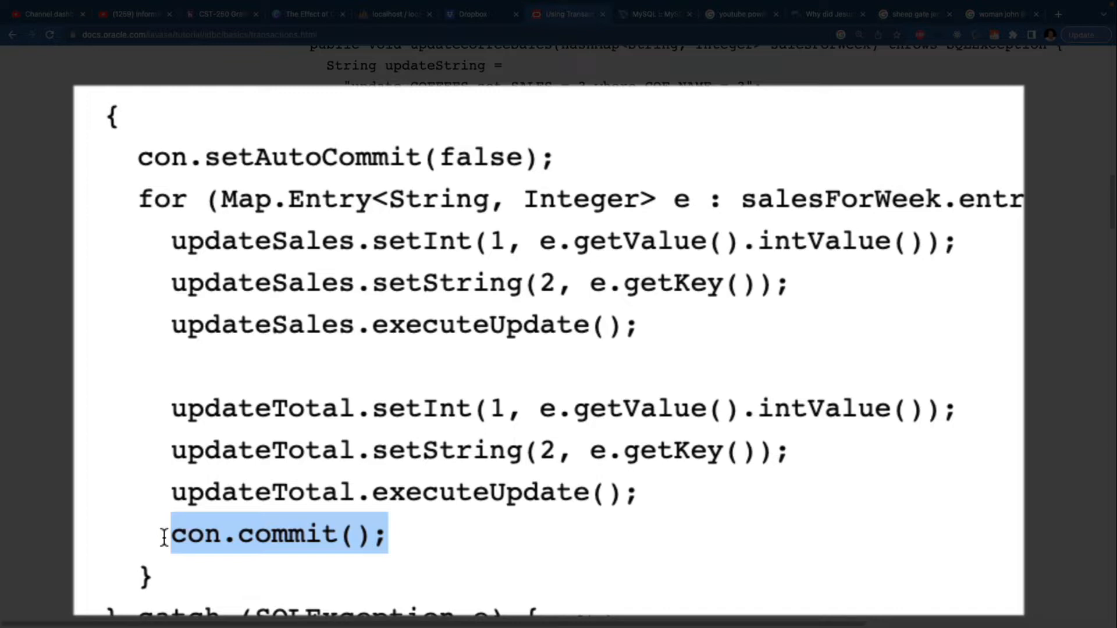
{"action": "mouse_move", "coordinate": [143, 403]}
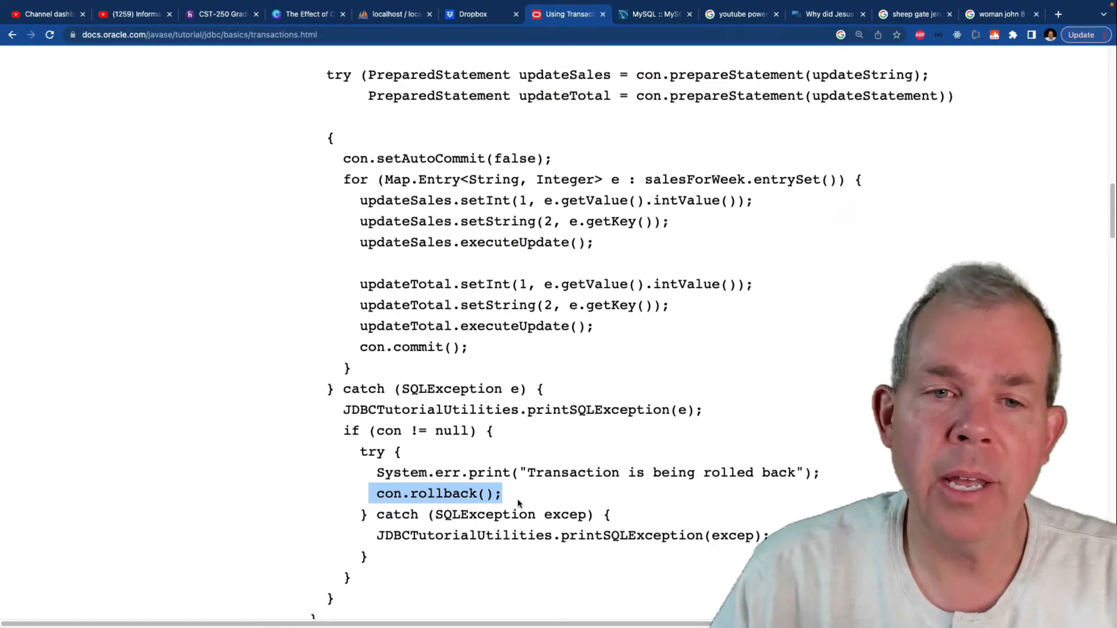
Scroll back up the page before switching to the MUSIC EER diagram
{"action": "scroll", "scroll_direction": "up", "scroll_amount": 3}
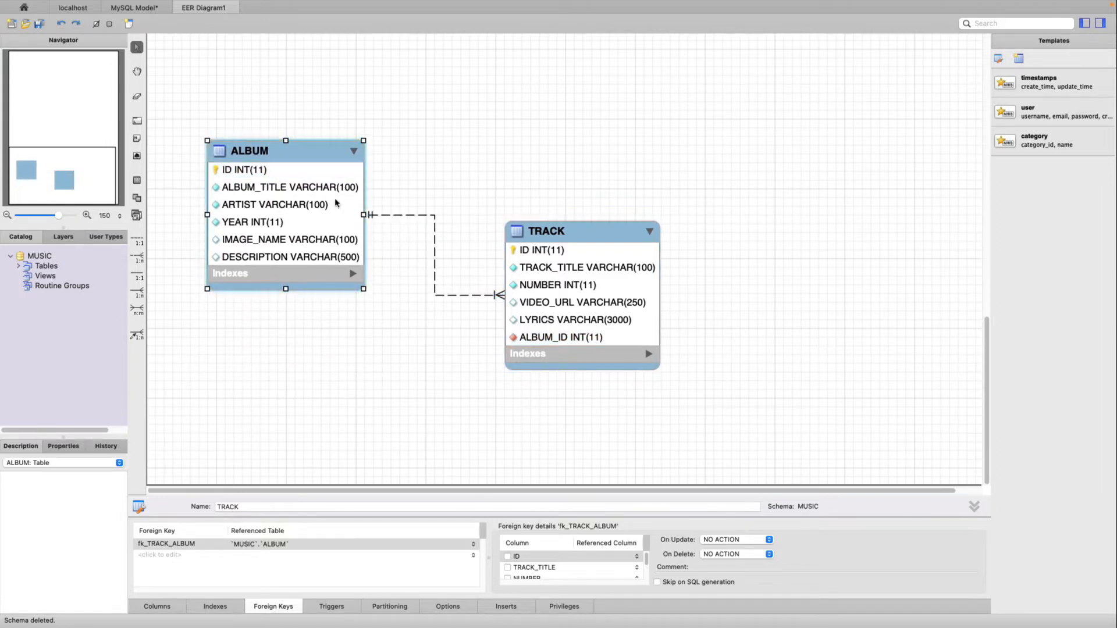
Move the ALBUM table up and open TRACK's Foreign Keys tab showing fk_TRACK_ALBUM
{"action": "left_click_drag", "start_coordinate": [580, 231], "coordinate": [550, 128]}
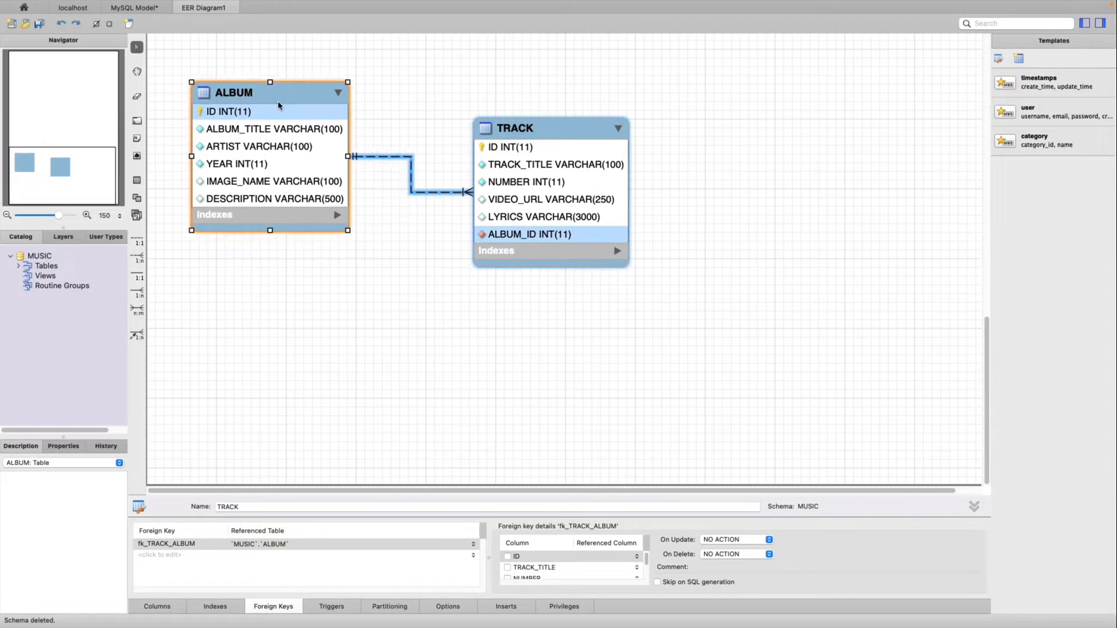
{"action": "left_click", "coordinate": [157, 606]}
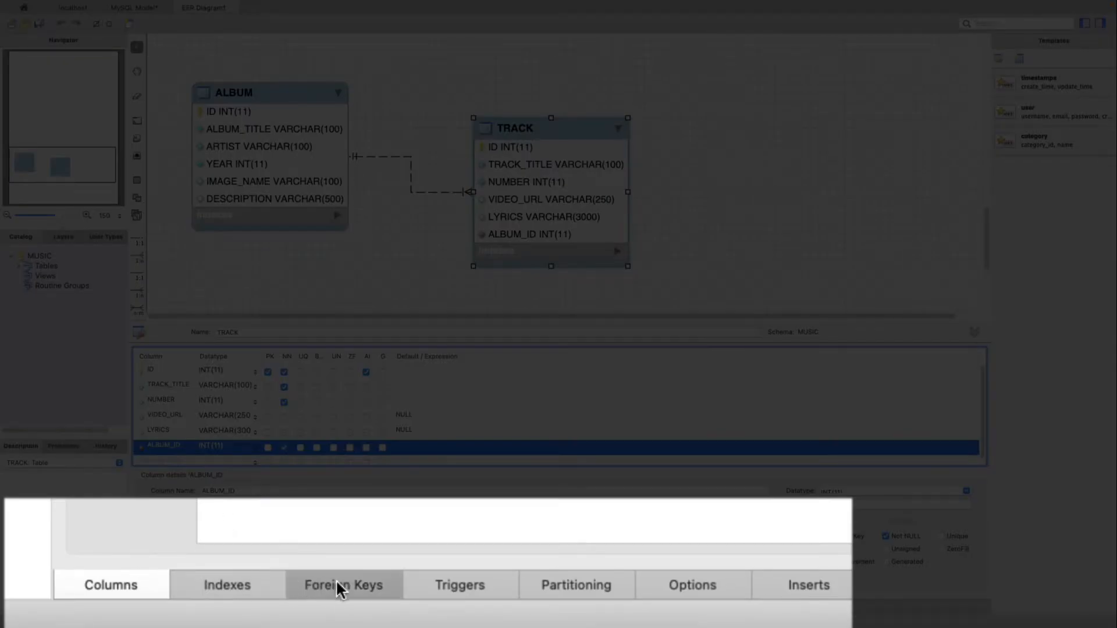
{"action": "left_click", "coordinate": [343, 584]}
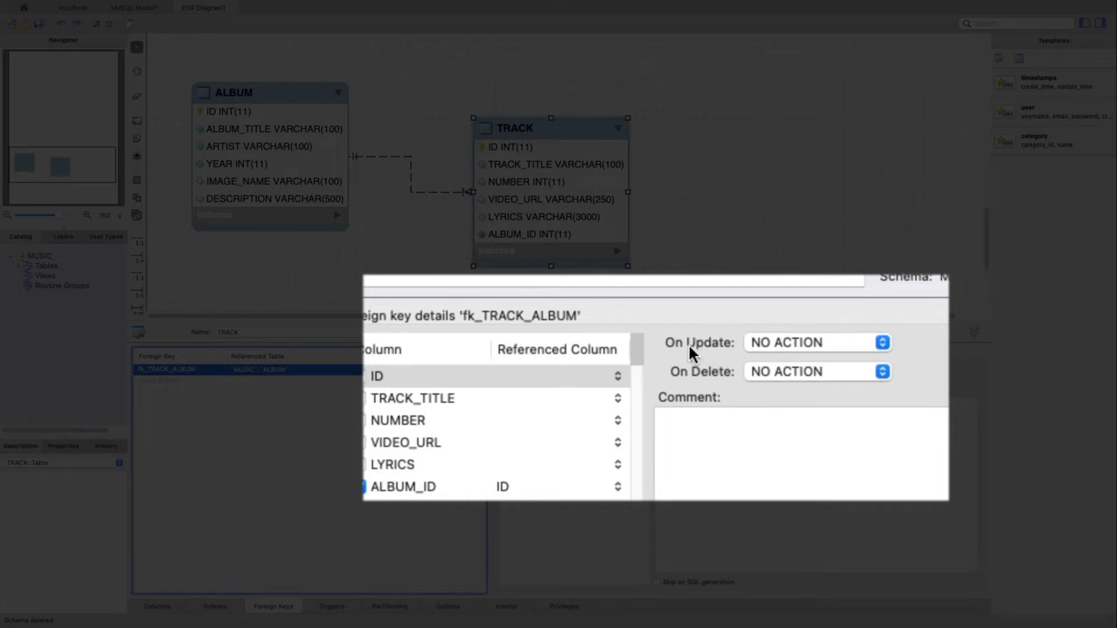
Change fk_TRACK_ALBUM's On Delete rule from NO ACTION to CASCADE
{"action": "left_click", "coordinate": [817, 371]}
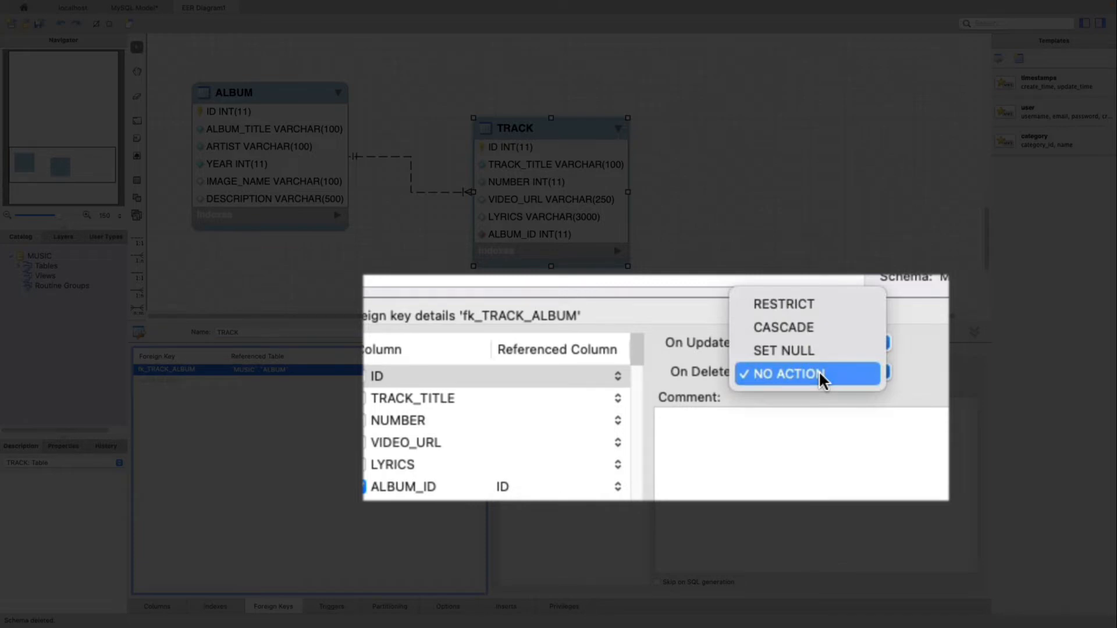
{"action": "left_click", "coordinate": [793, 373]}
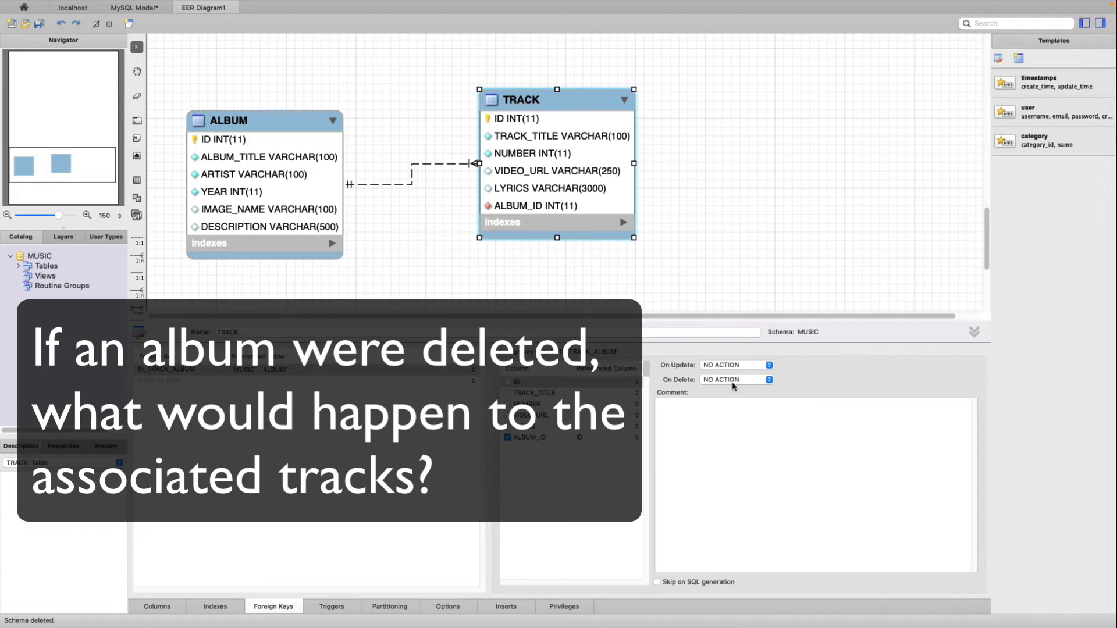
{"action": "left_click", "coordinate": [736, 380]}
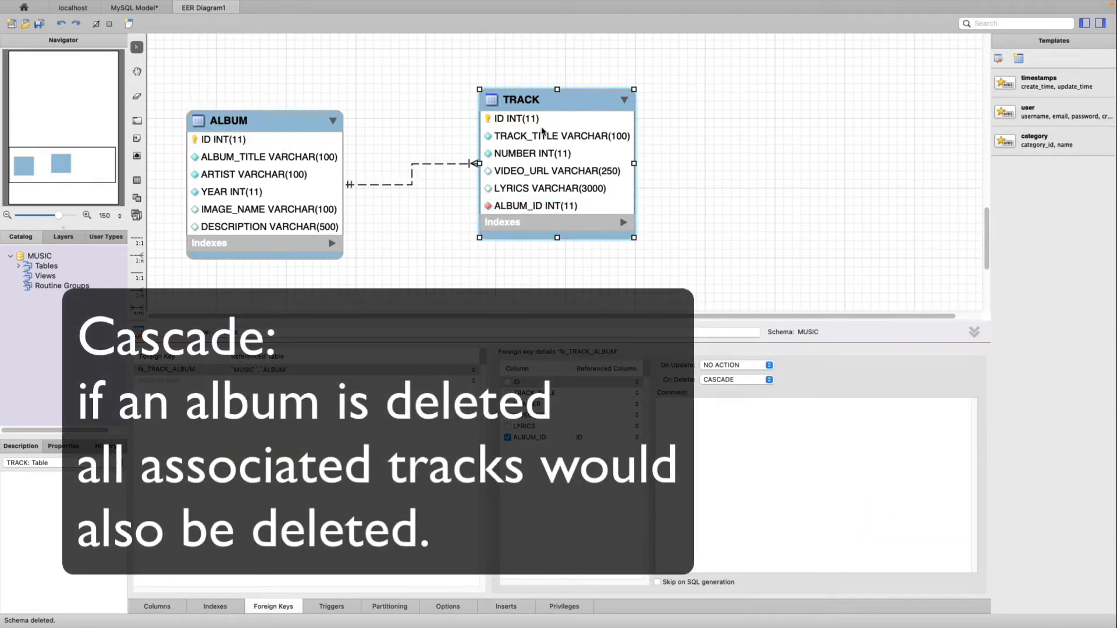
{"action": "mouse_move", "coordinate": [705, 375]}
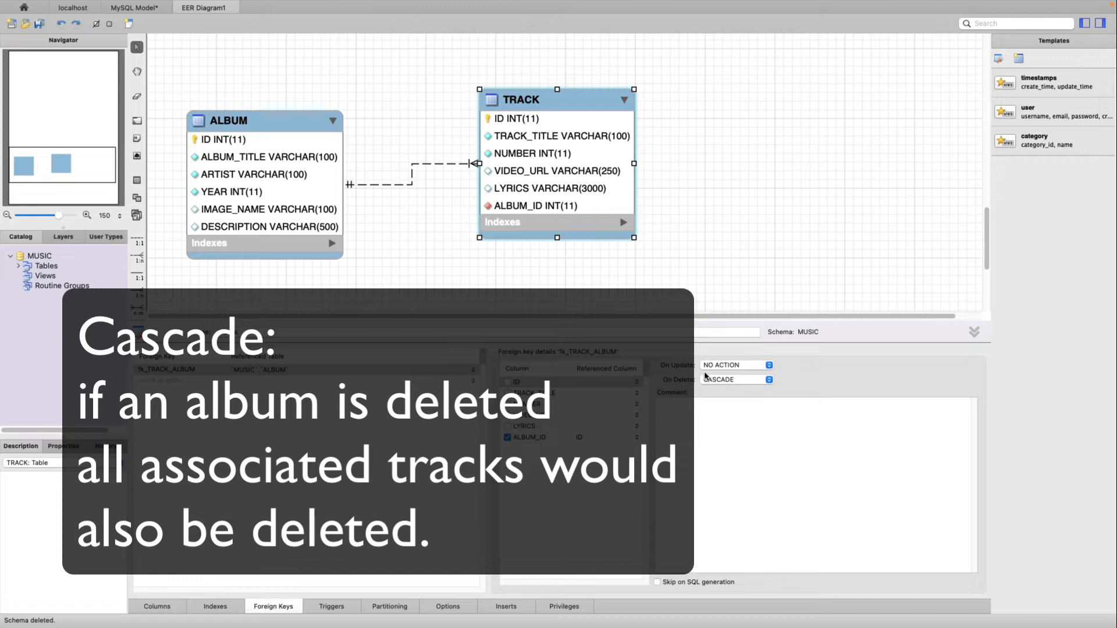
{"action": "left_click", "coordinate": [736, 364]}
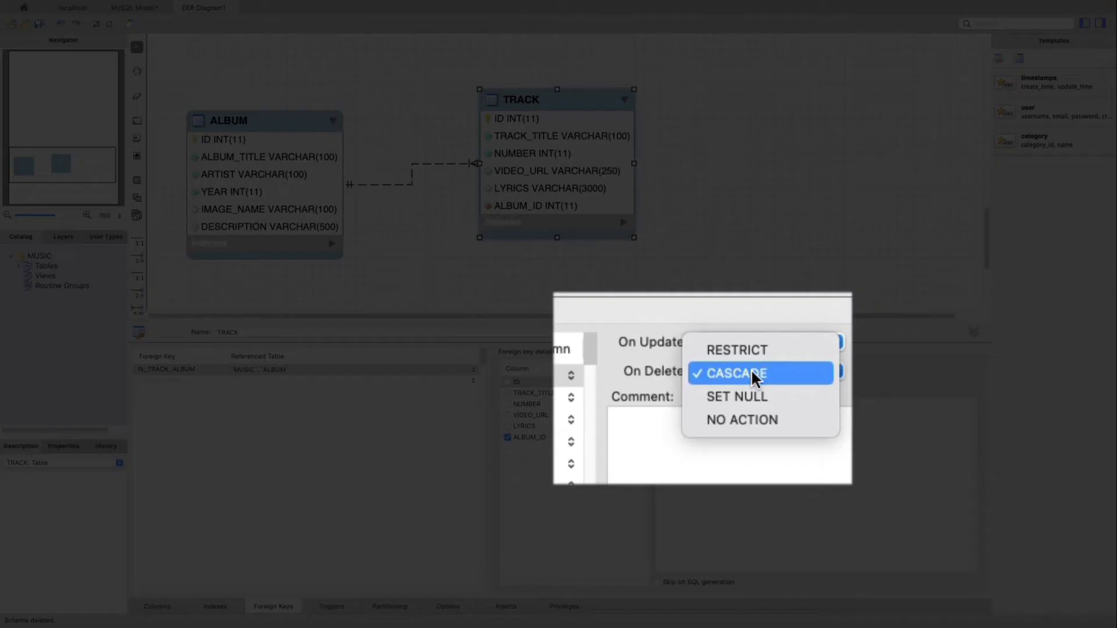
{"action": "mouse_move", "coordinate": [748, 397]}
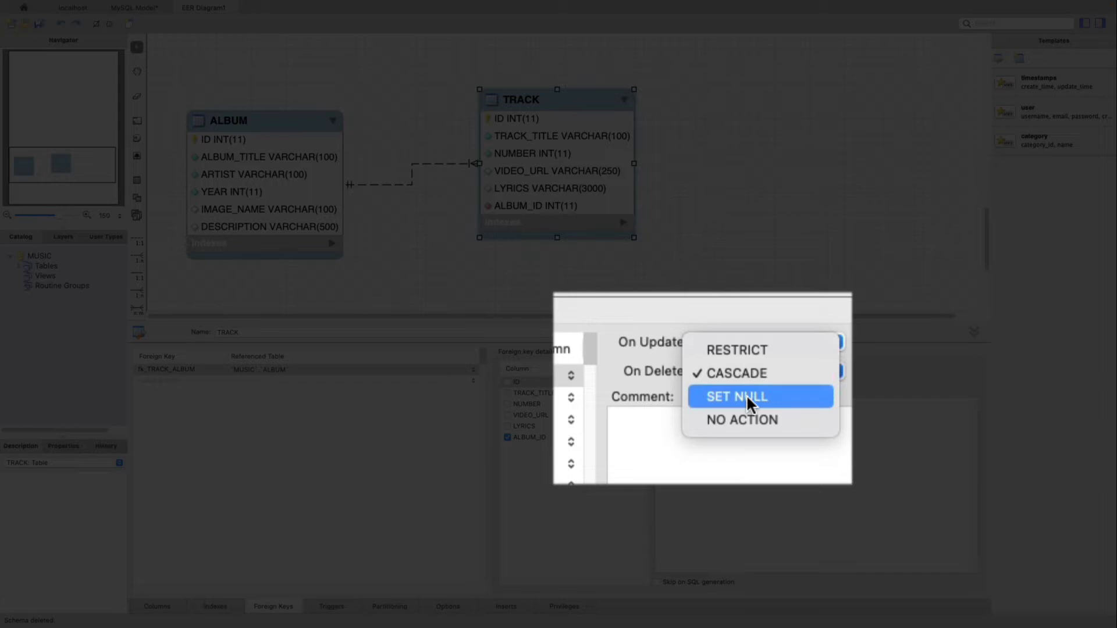
{"action": "mouse_move", "coordinate": [751, 350]}
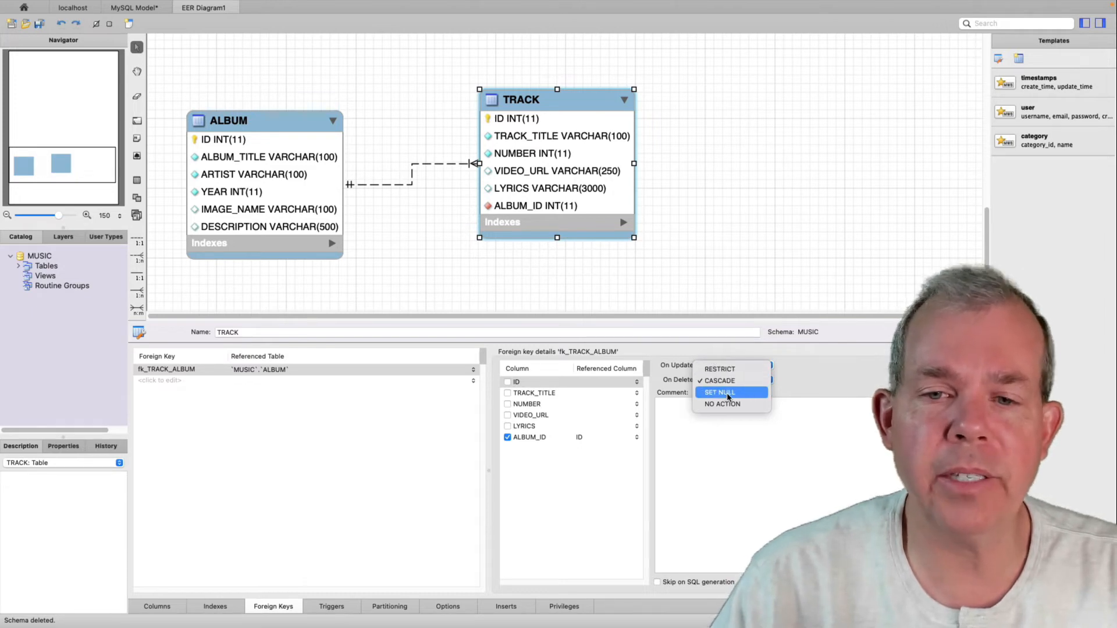
{"action": "mouse_move", "coordinate": [721, 403]}
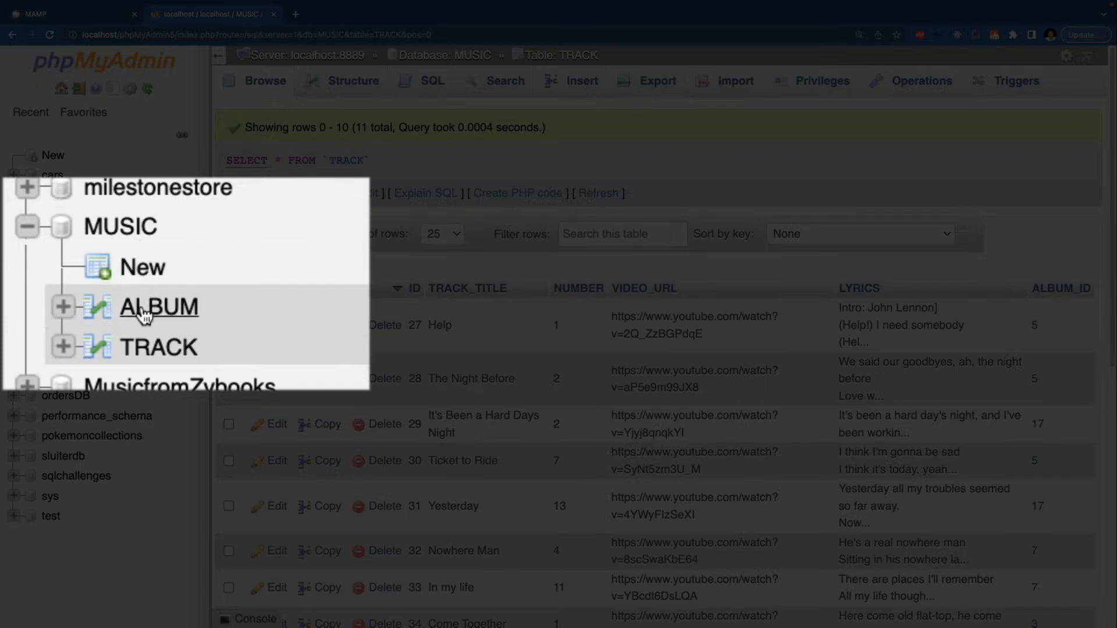
Browse the MUSIC ALBUM and TRACK table rows, ending on ALBUM's seven albums
{"action": "left_click", "coordinate": [158, 306]}
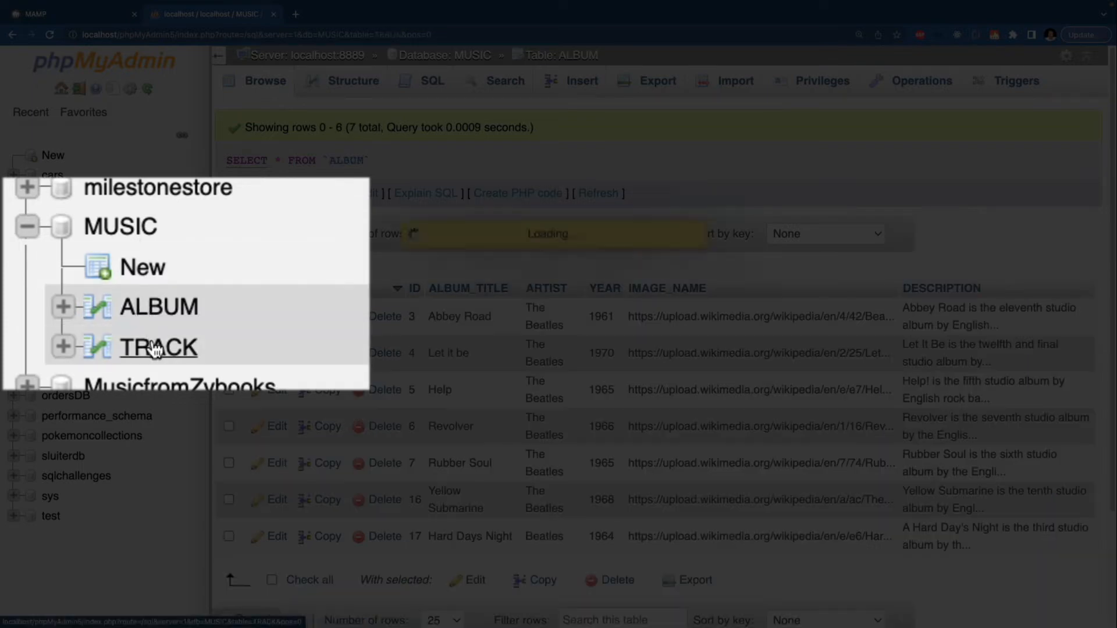
{"action": "left_click", "coordinate": [157, 348]}
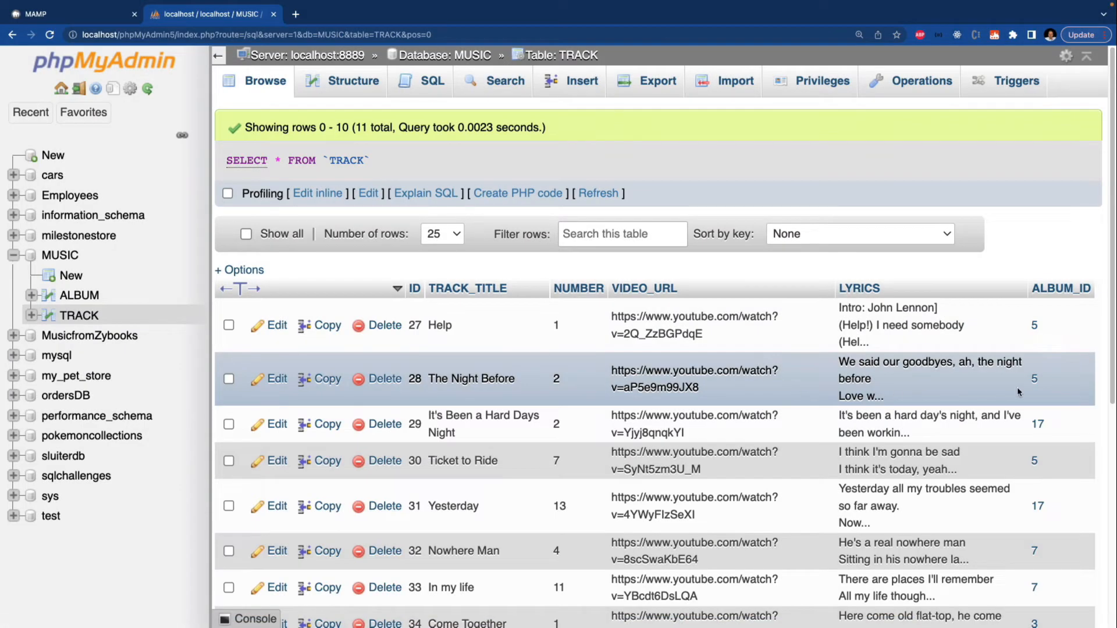
{"action": "mouse_move", "coordinate": [501, 463]}
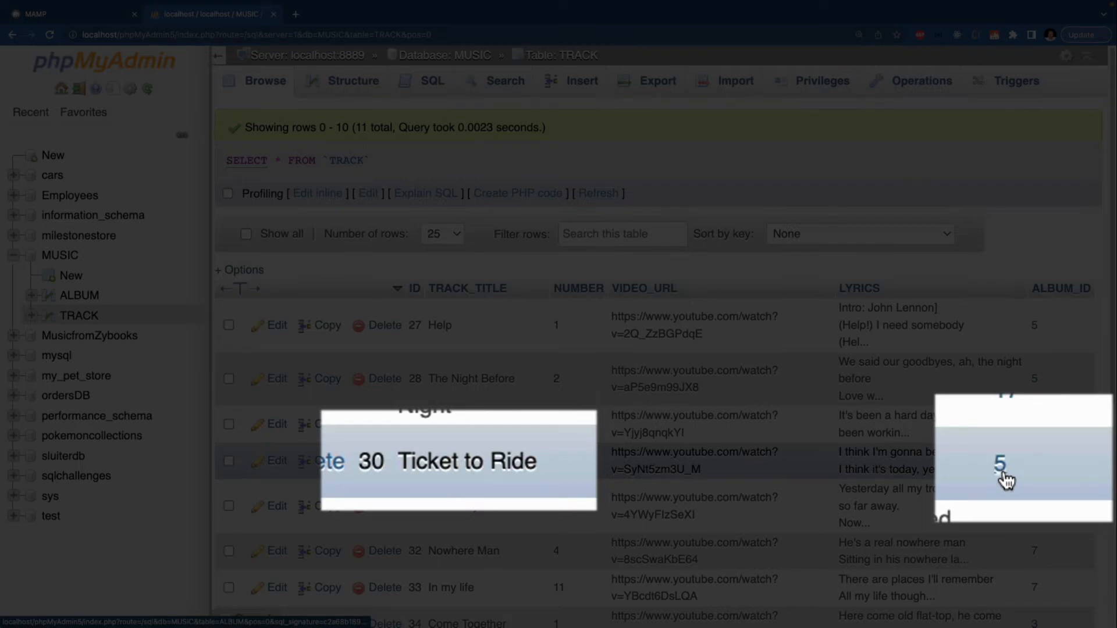
{"action": "mouse_move", "coordinate": [1005, 477]}
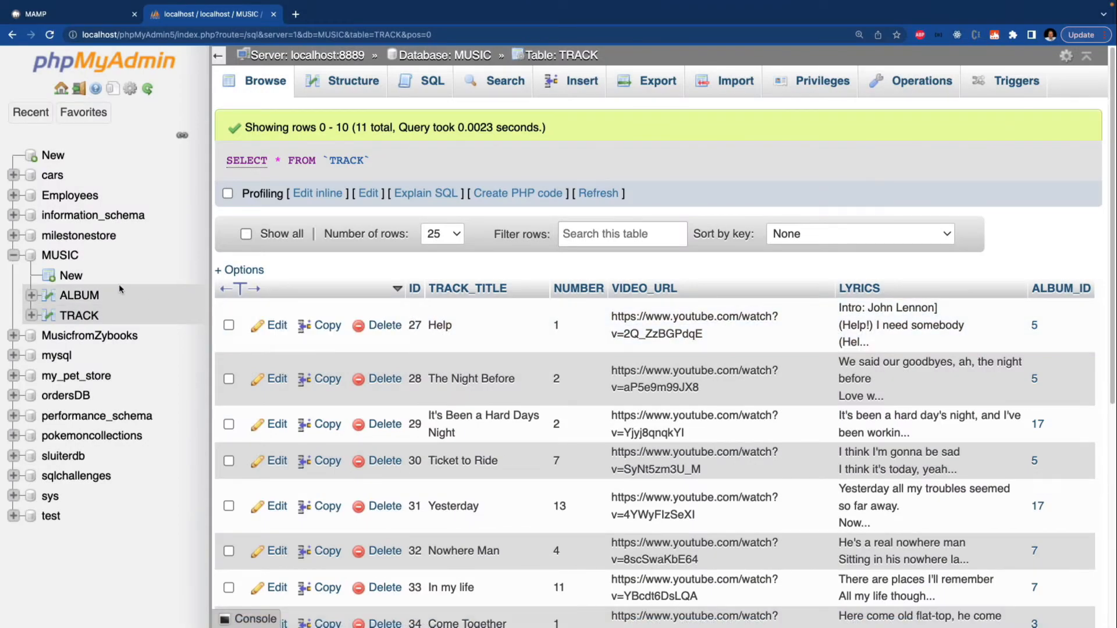
{"action": "left_click", "coordinate": [80, 294]}
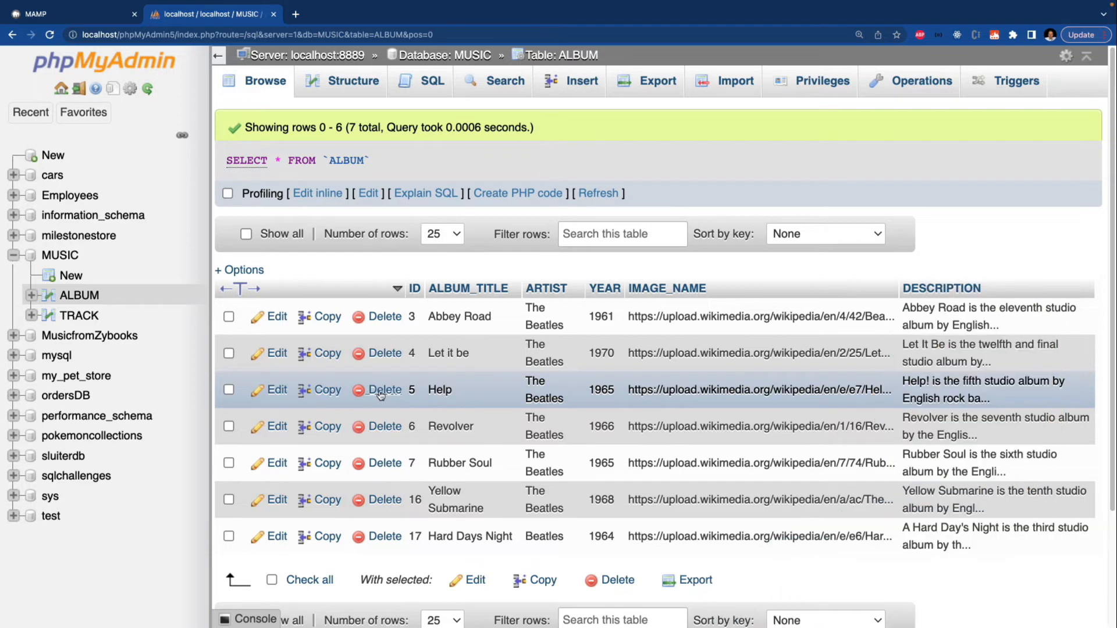
Delete the Help album (ID 5), then recheck the CASCADE delete rule in Workbench
{"action": "left_click", "coordinate": [385, 389]}
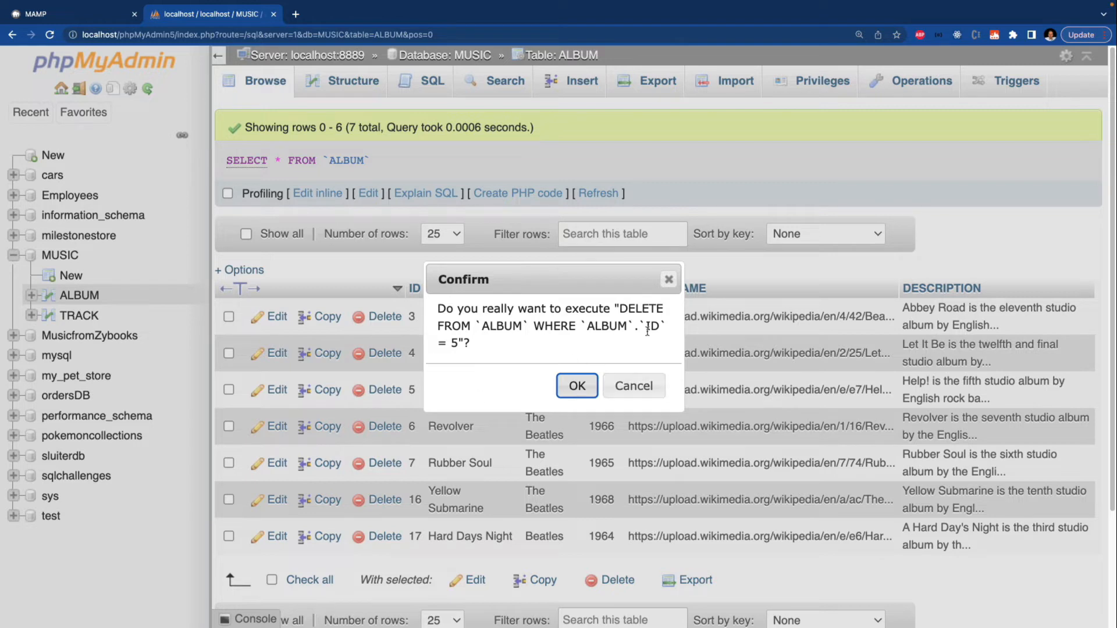
{"action": "mouse_move", "coordinate": [539, 385]}
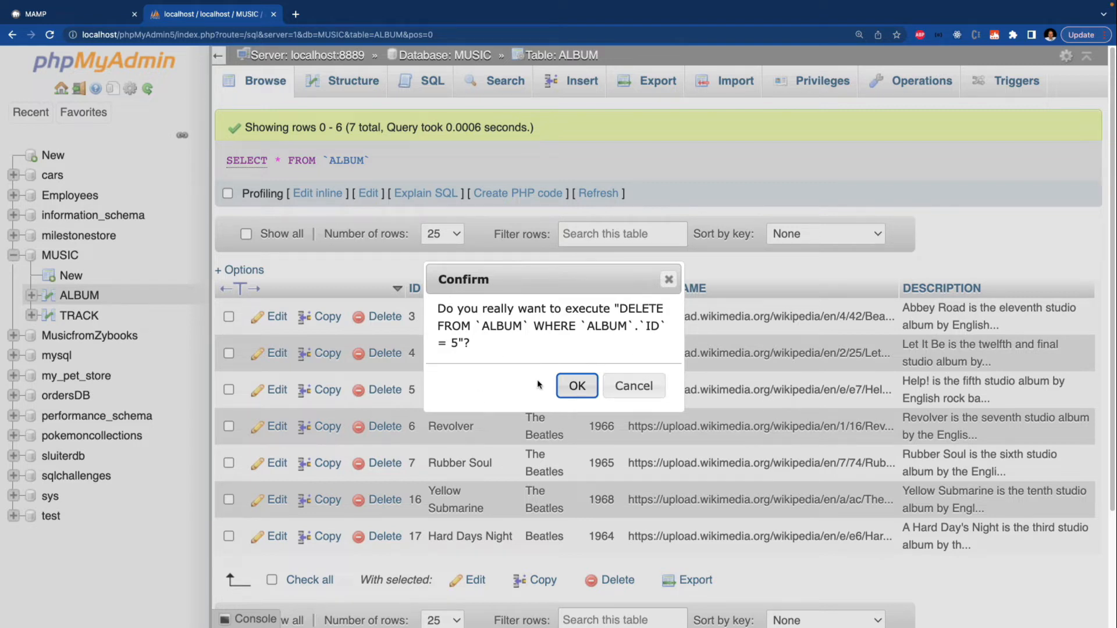
{"action": "left_click", "coordinate": [575, 385]}
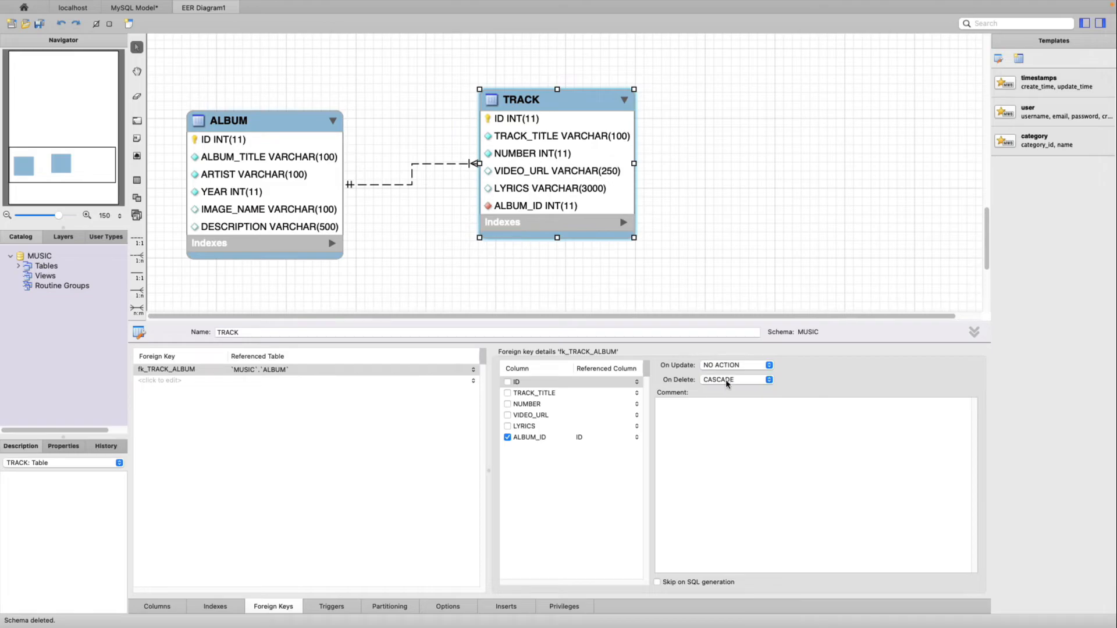
{"action": "left_click", "coordinate": [736, 378]}
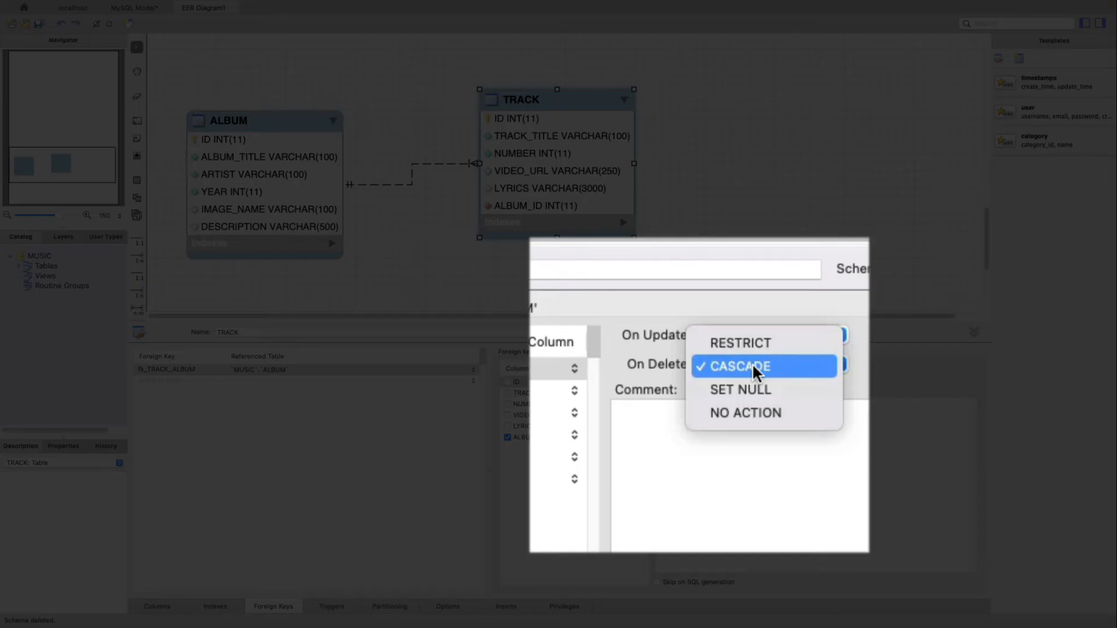